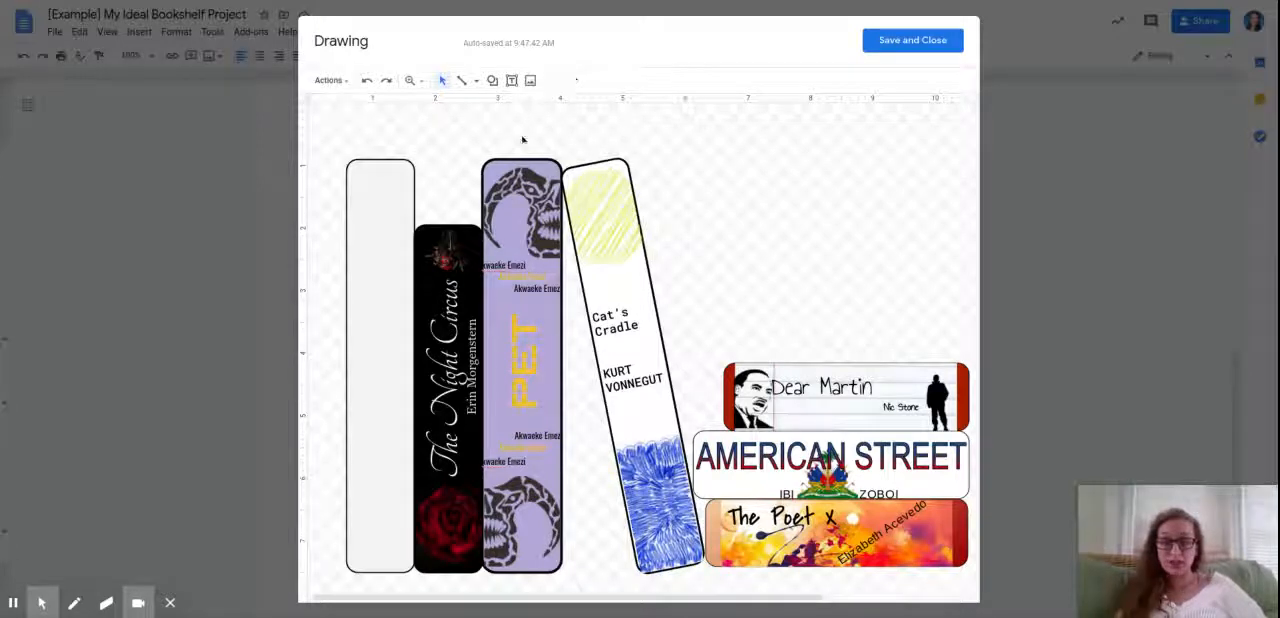
pyautogui.moveTo(530, 80)
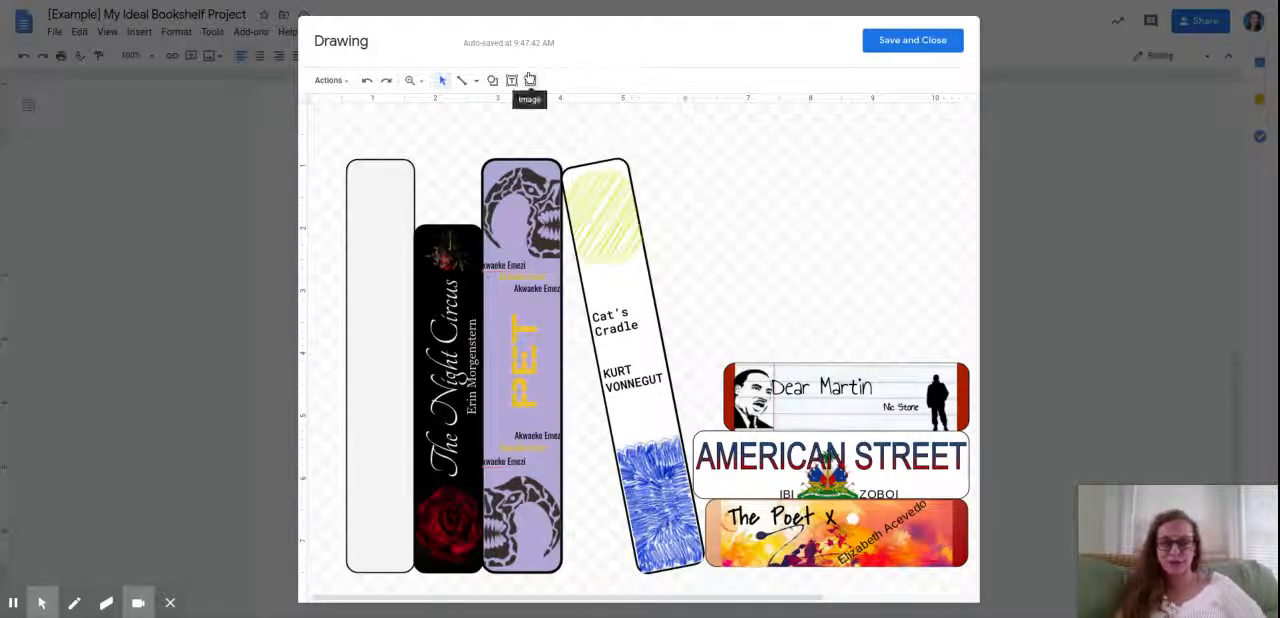
pyautogui.moveTo(990, 402)
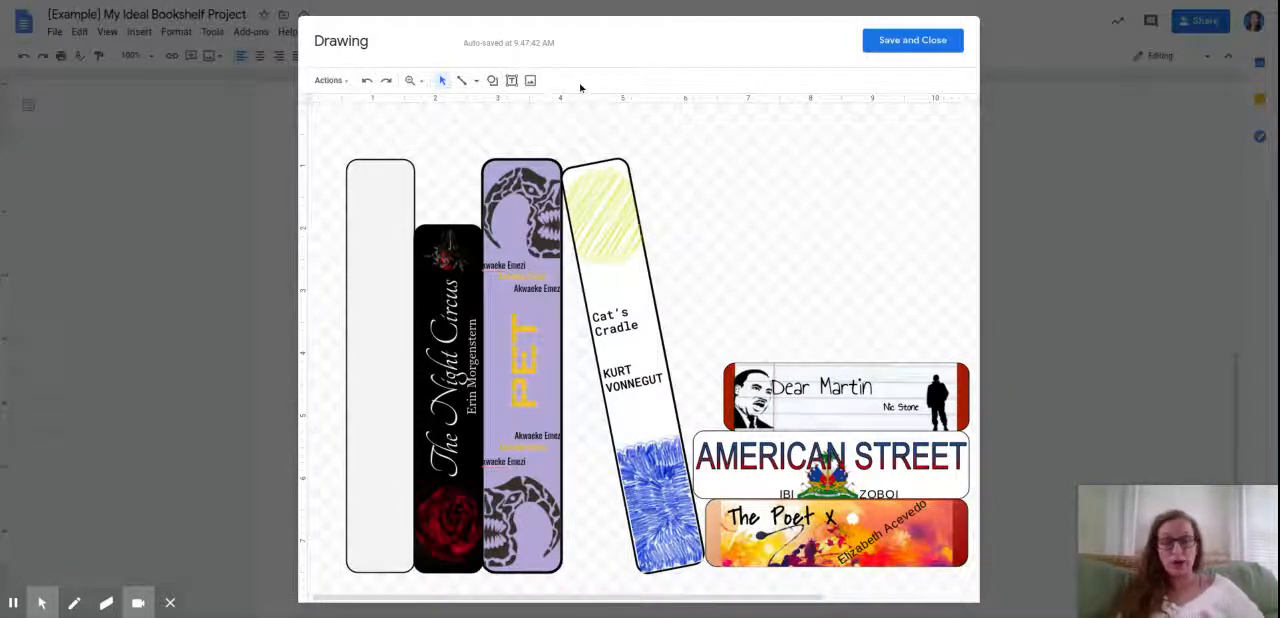
pyautogui.moveTo(512, 80)
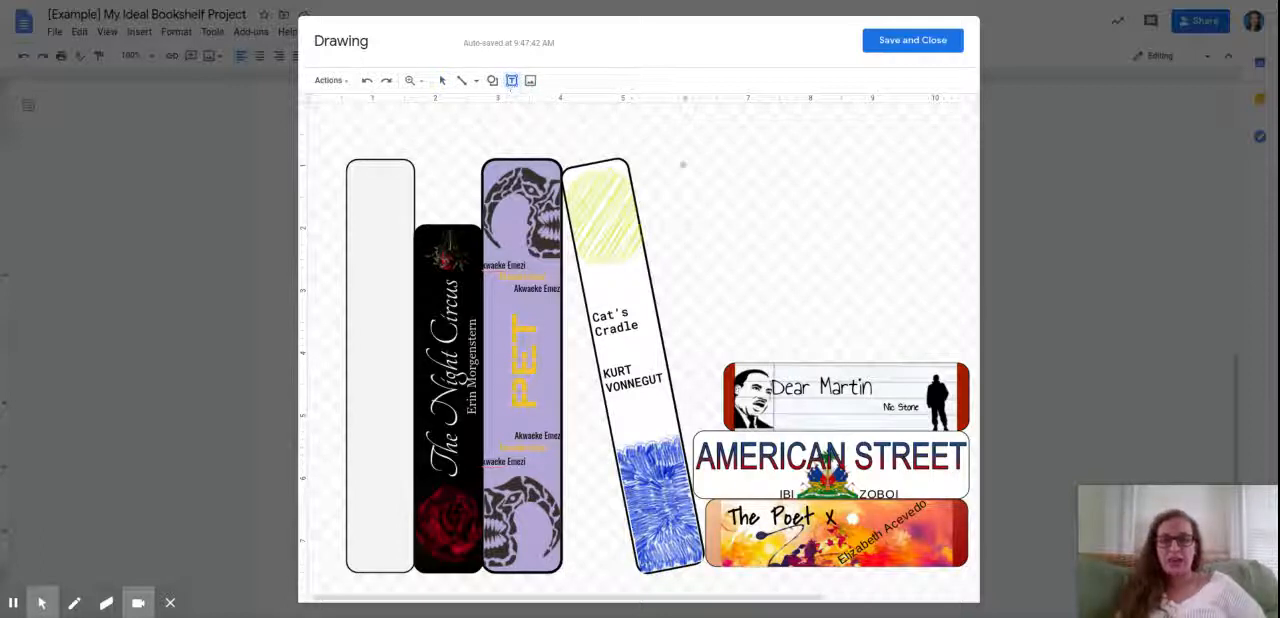
# Draw a text box above the books reading 'Chimamanda Ngozi Adichie' and select the name
pyautogui.moveTo(678, 158); pyautogui.dragTo(828, 198)
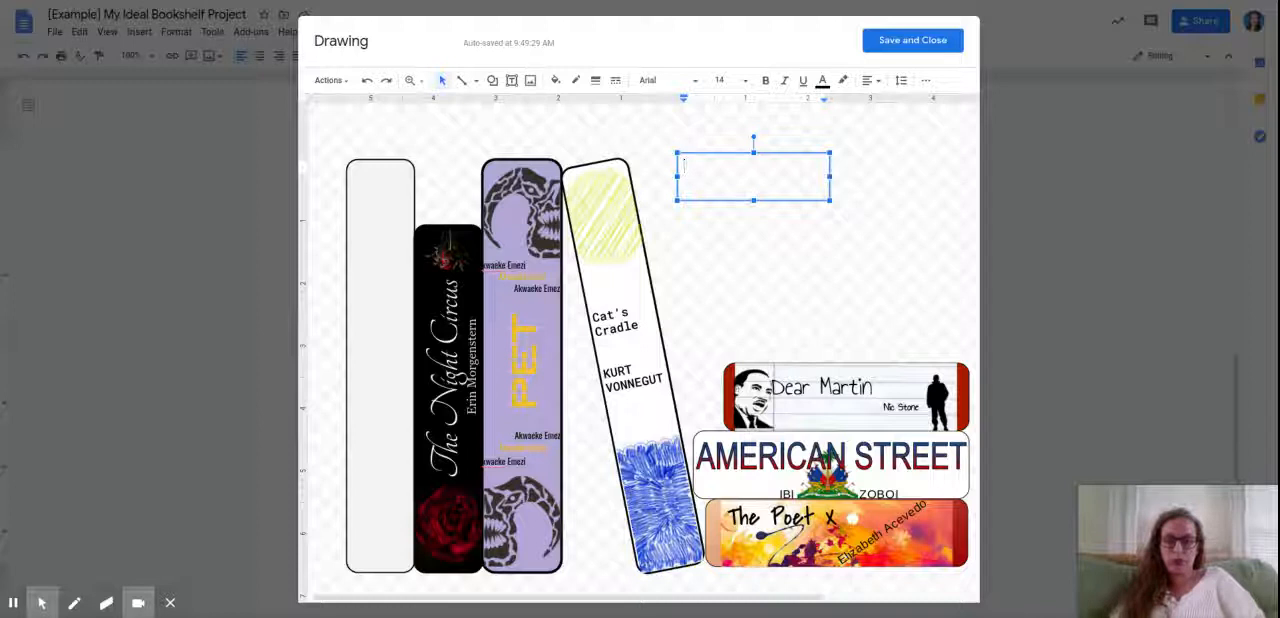
pyautogui.write('Chin')
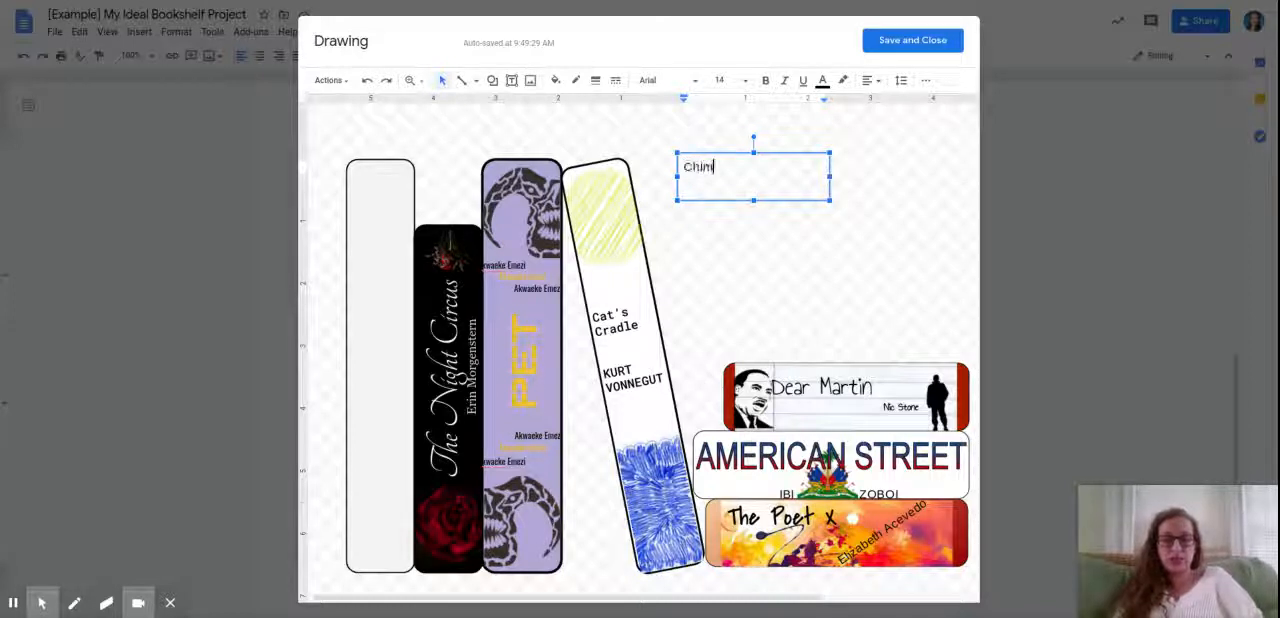
pyautogui.write('mama')
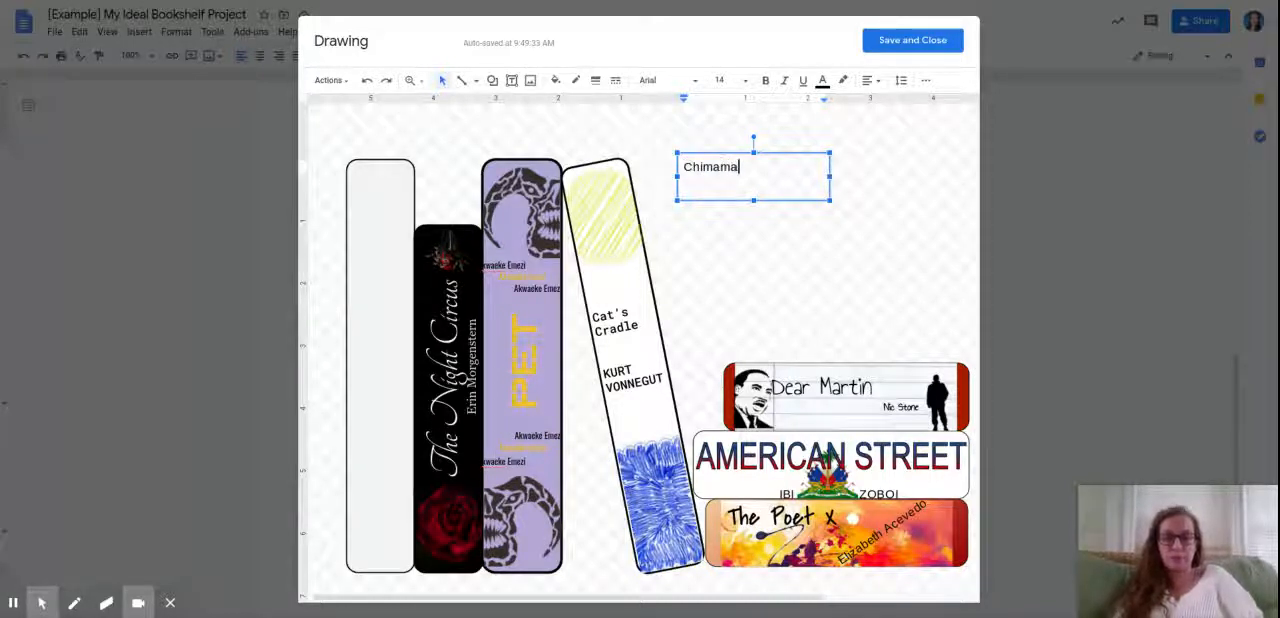
pyautogui.write('nda')
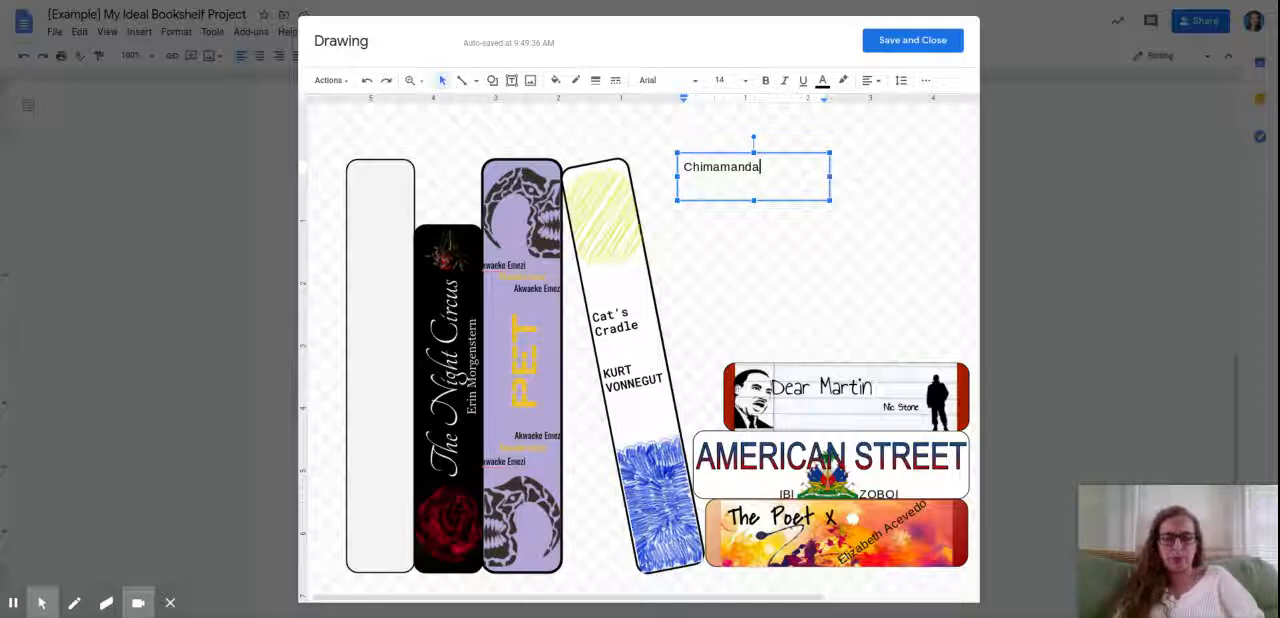
pyautogui.write('Ng')
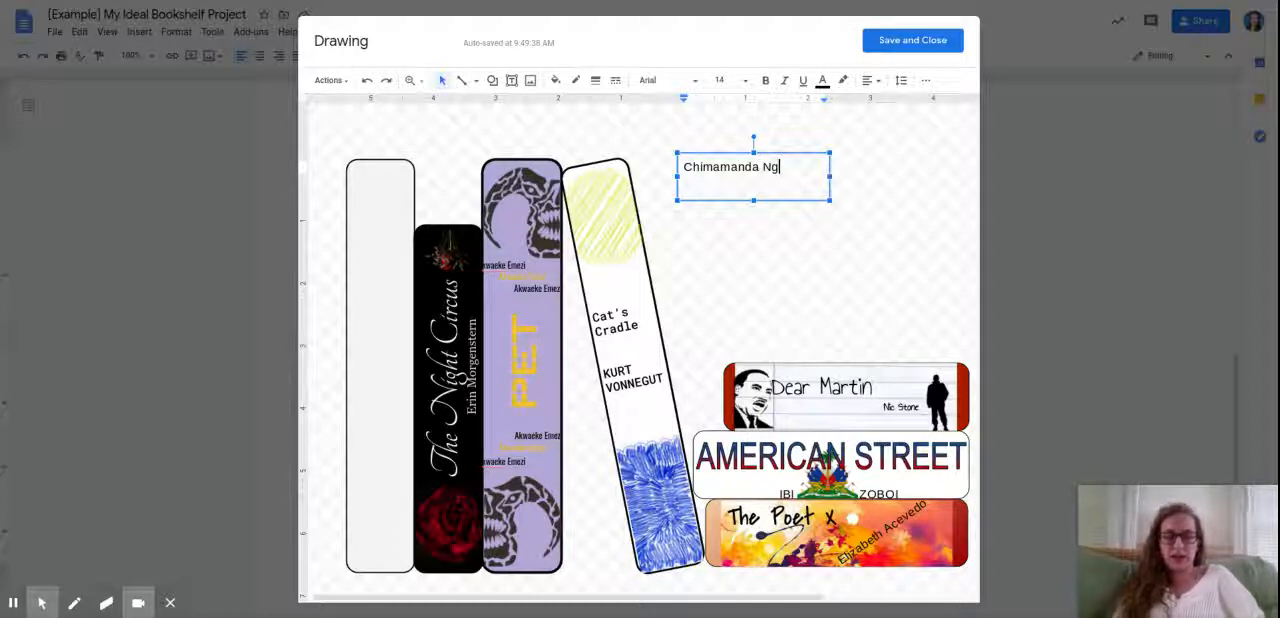
pyautogui.write('ozi')
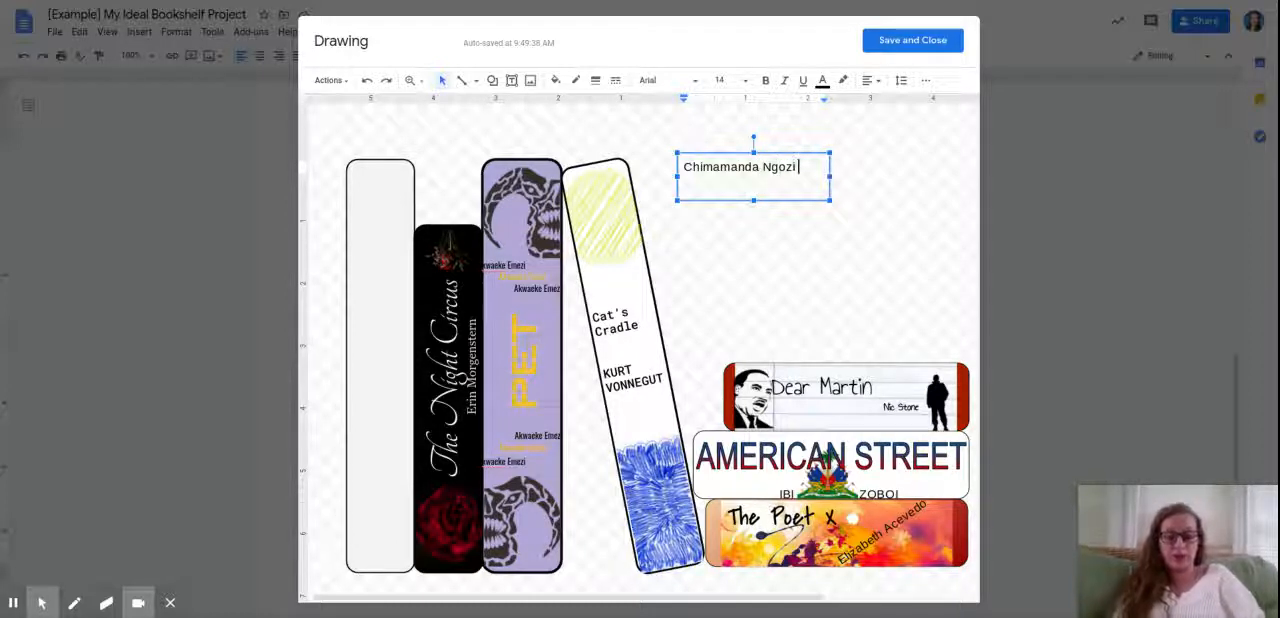
pyautogui.write('Adichie')
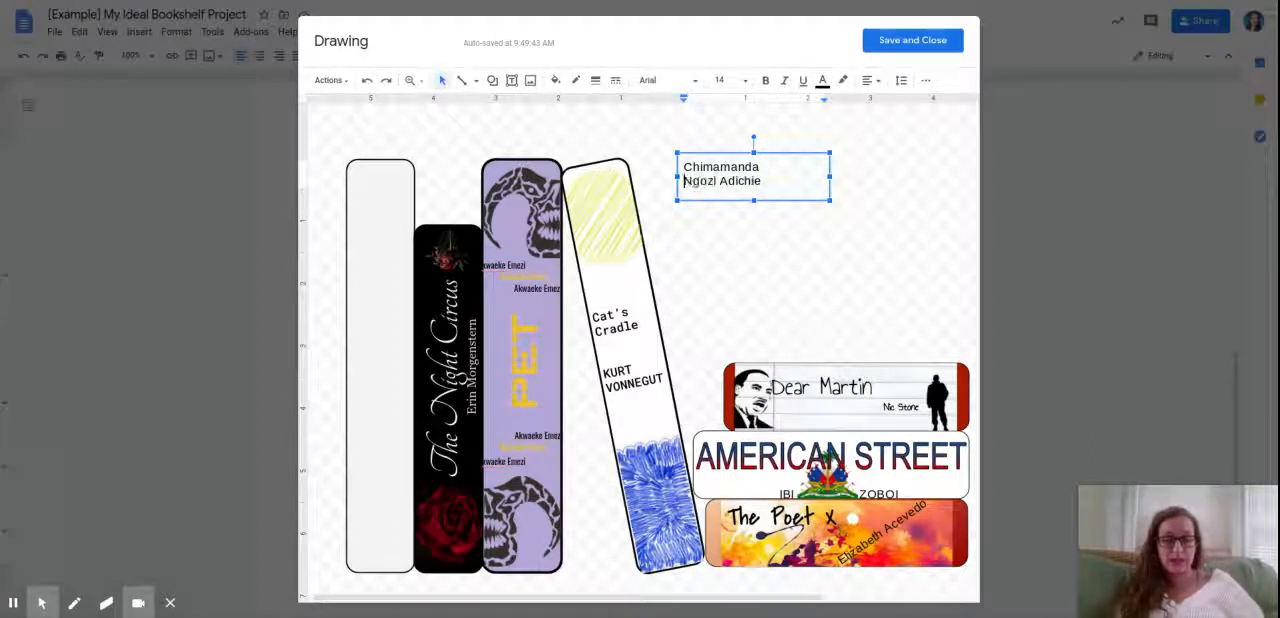
pyautogui.click(718, 180)
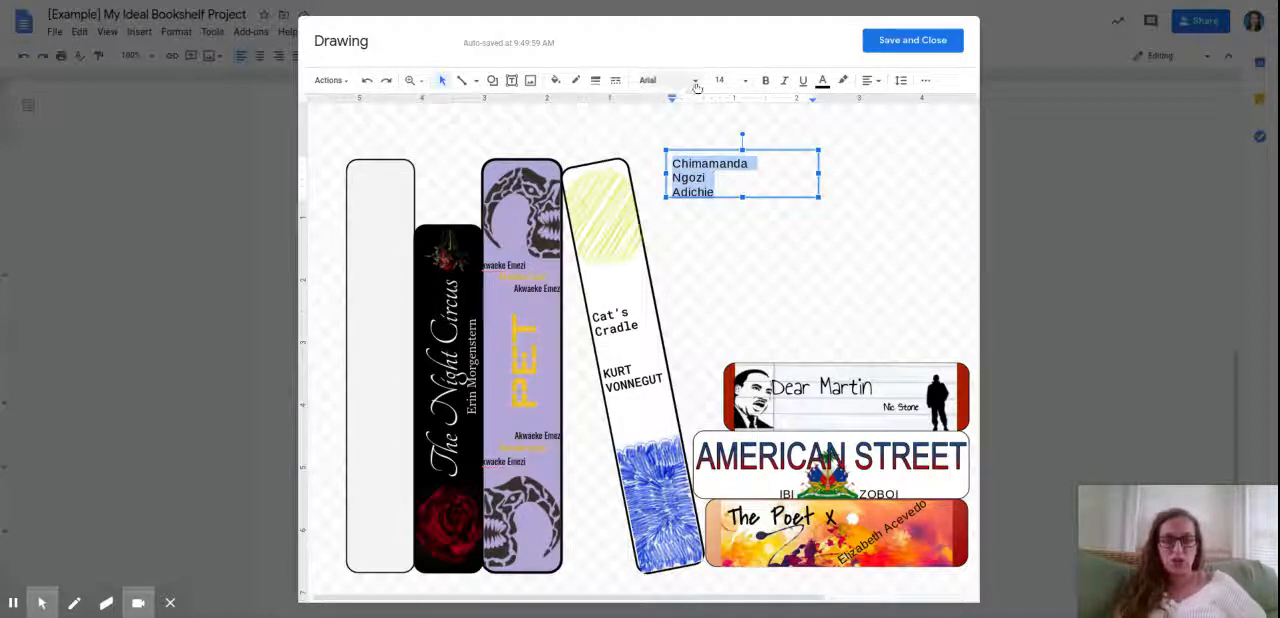
# Set the author name's font to Merriweather from the font list
pyautogui.click(664, 80)
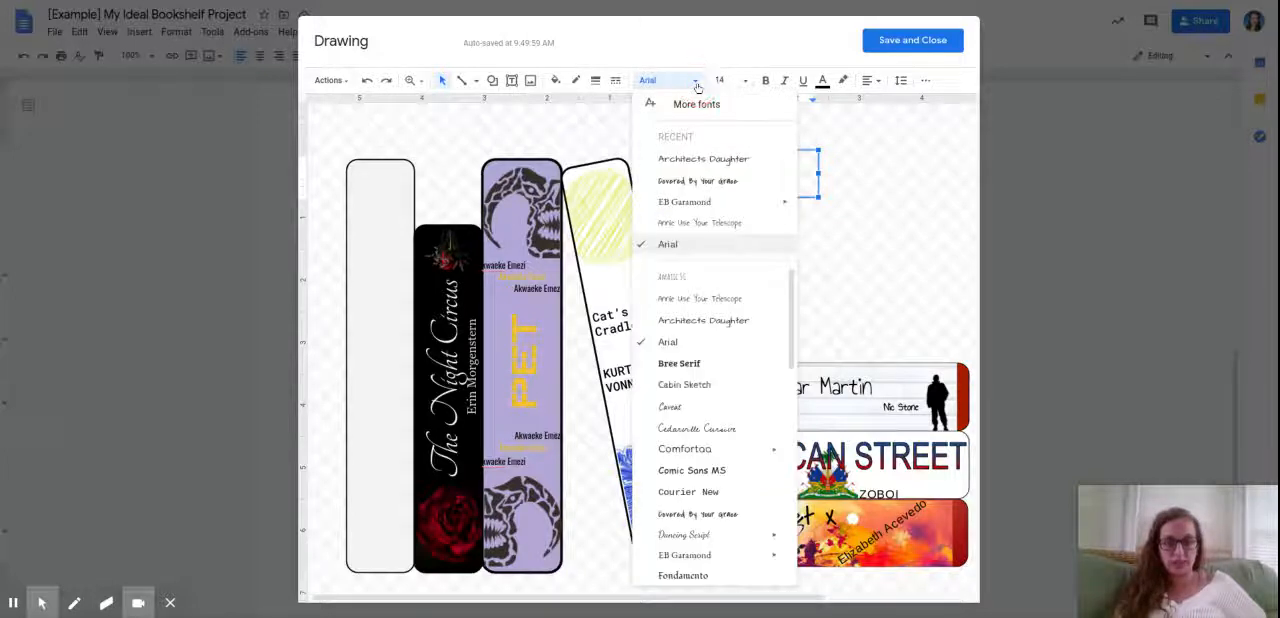
pyautogui.moveTo(696, 428)
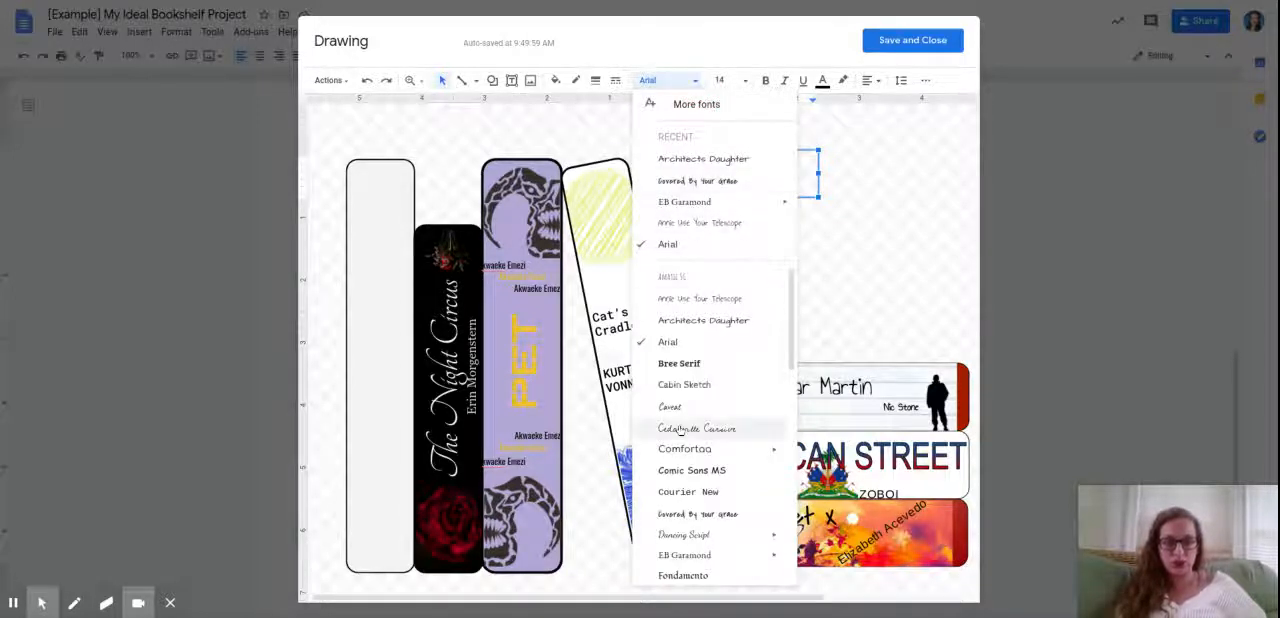
pyautogui.moveTo(688, 492)
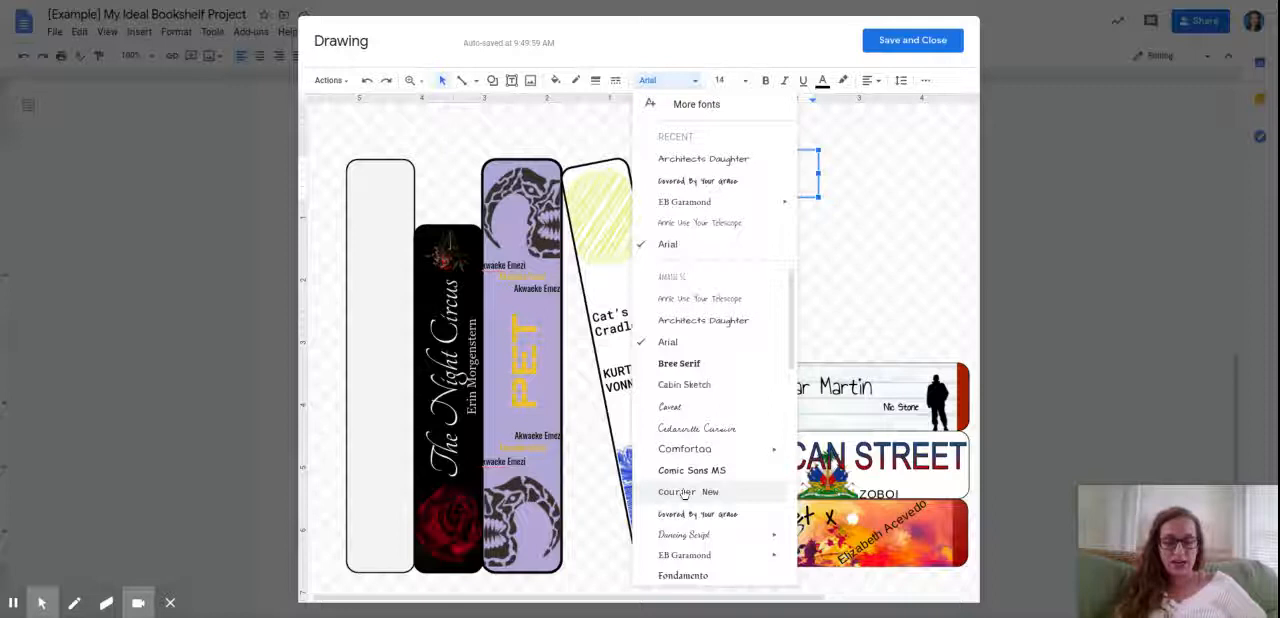
pyautogui.scroll(-3)
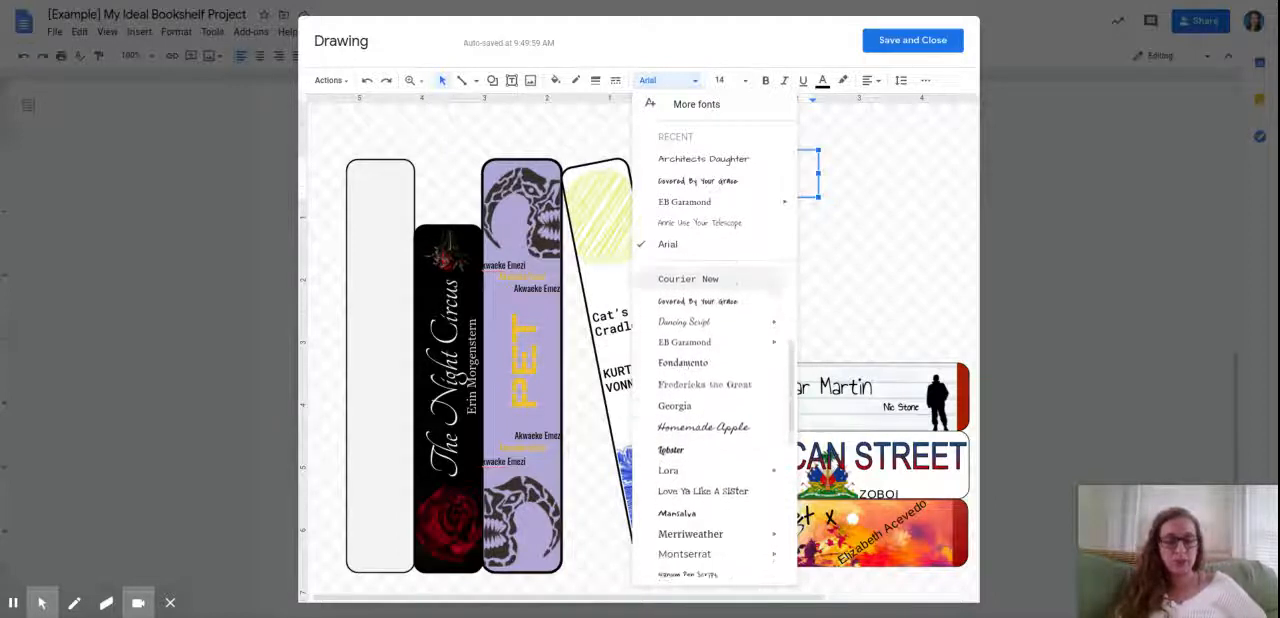
pyautogui.scroll(-3)
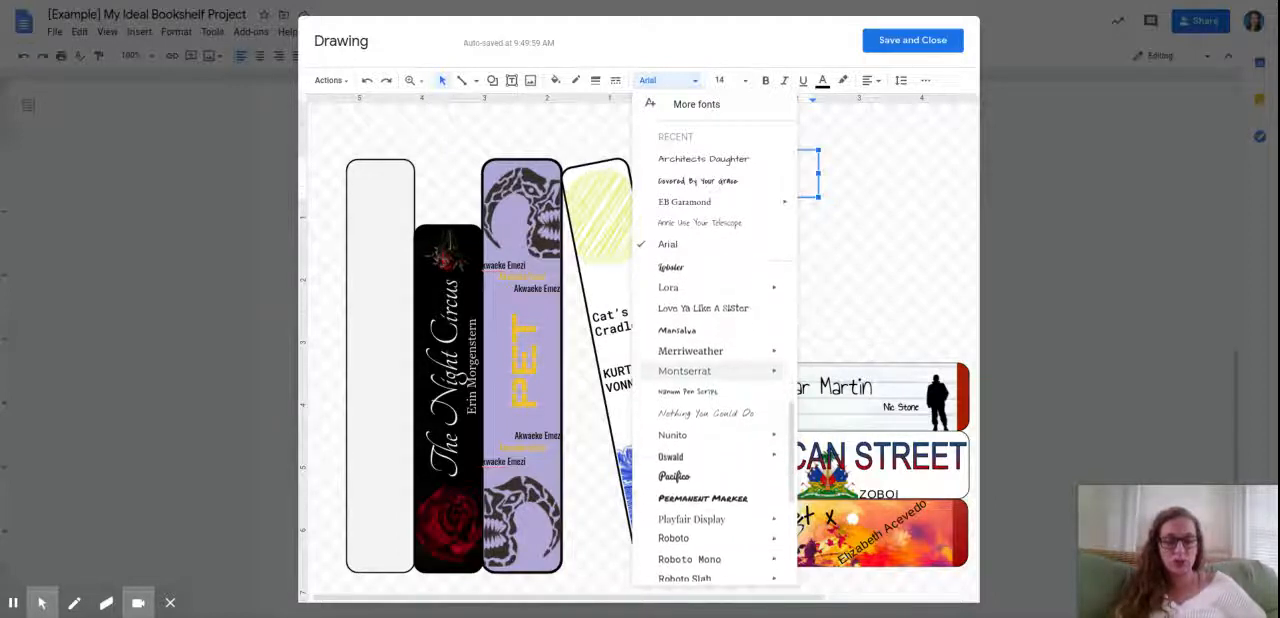
pyautogui.scroll(-3)
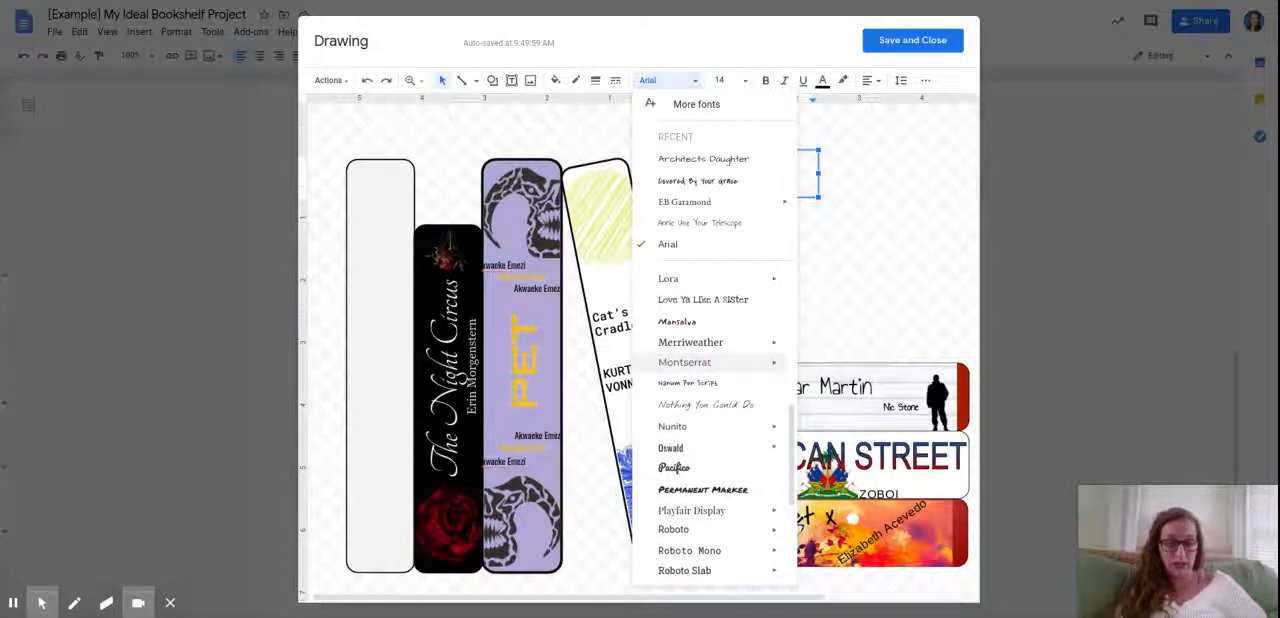
pyautogui.moveTo(700, 350)
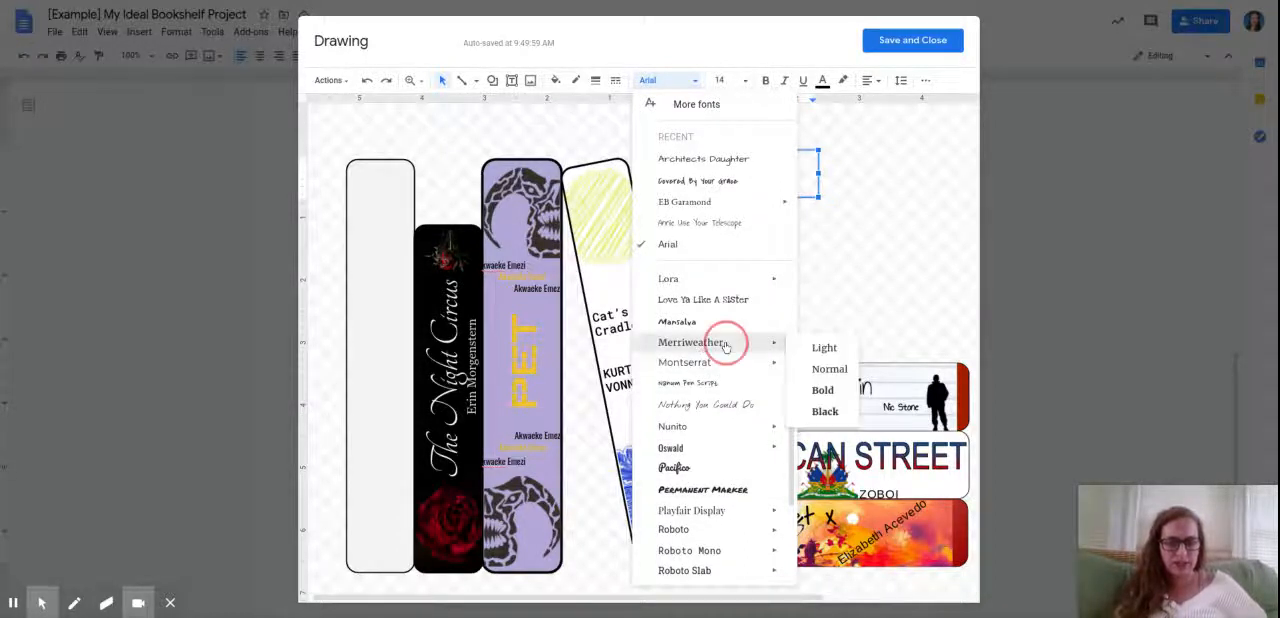
pyautogui.click(686, 342)
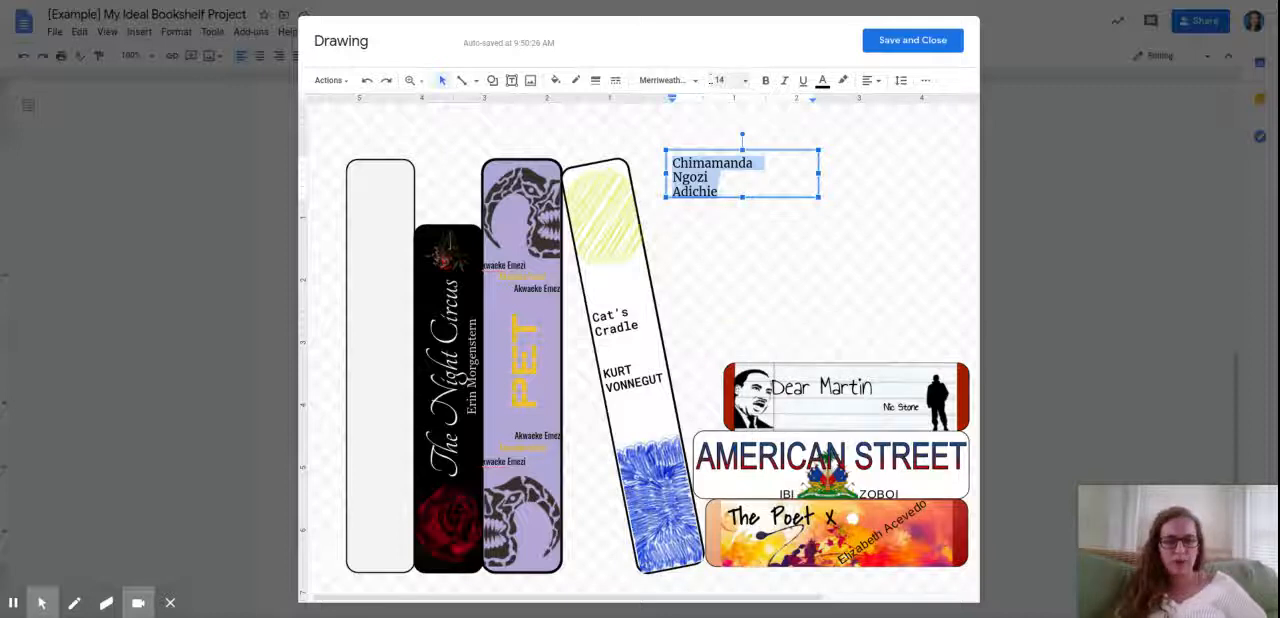
pyautogui.moveTo(718, 80)
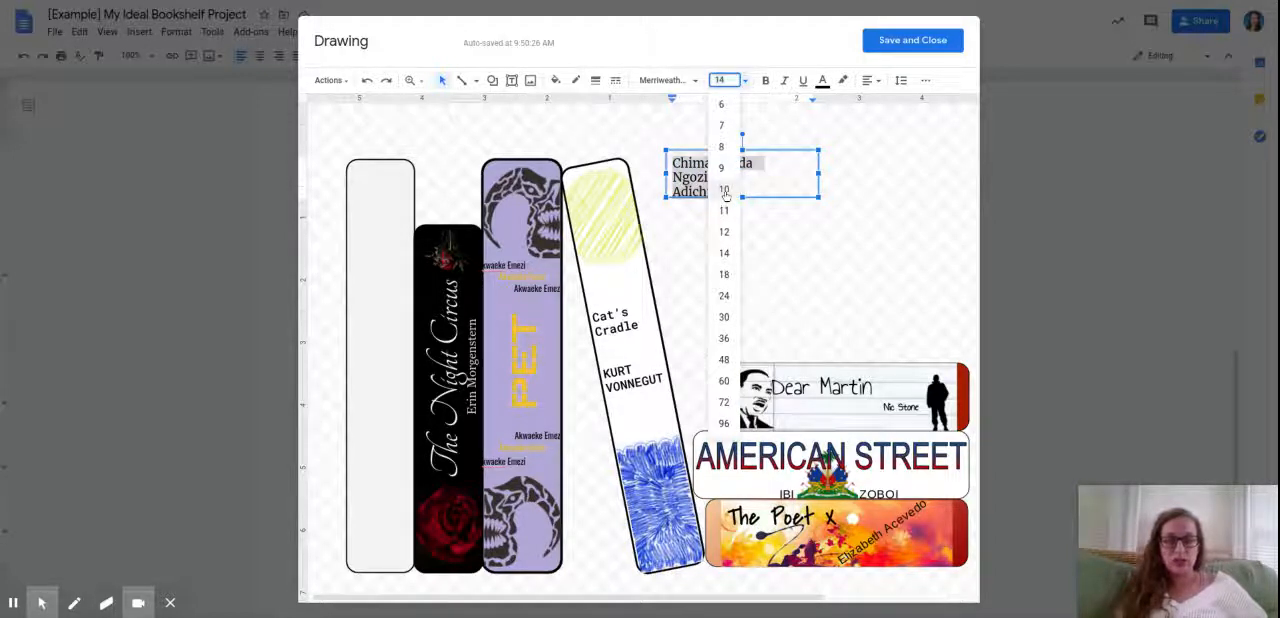
# Make the name 10 pt, center-aligned, and move it onto the blank book spine
pyautogui.click(724, 188)
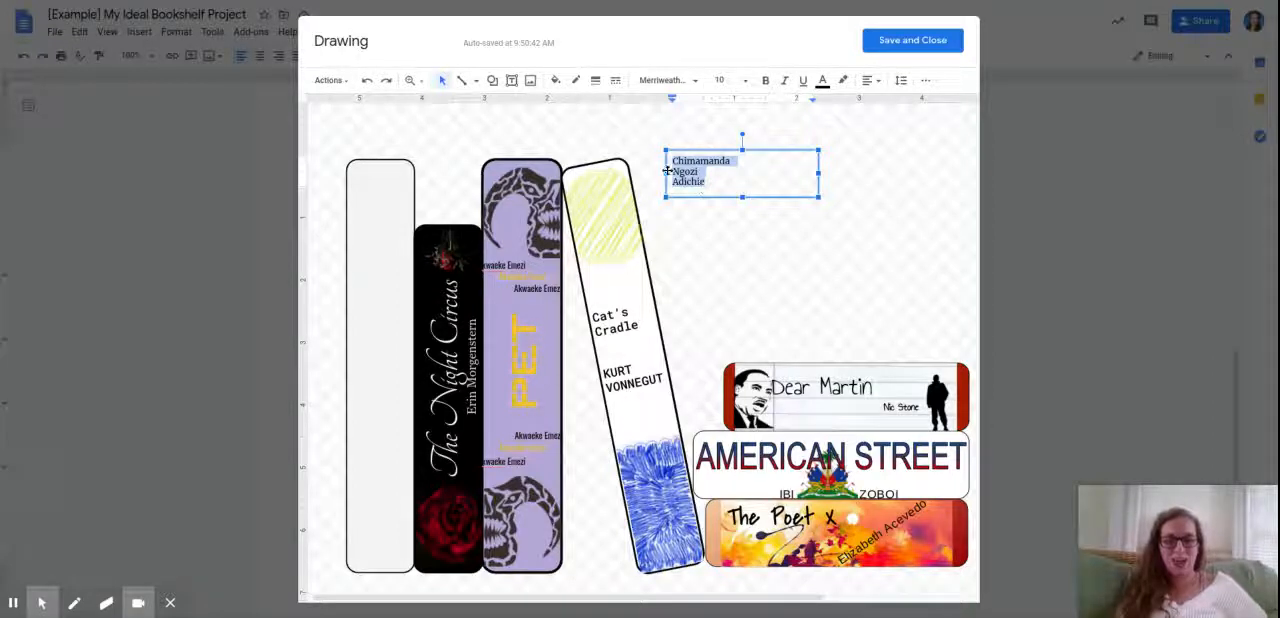
pyautogui.moveTo(868, 80)
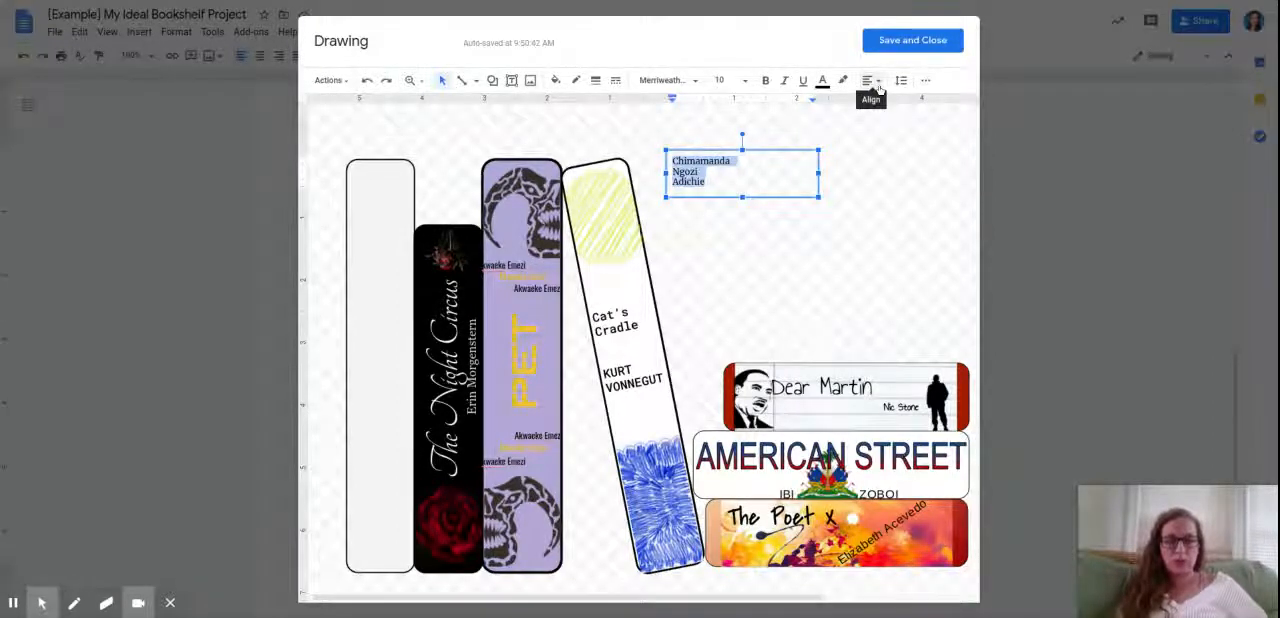
pyautogui.click(868, 80)
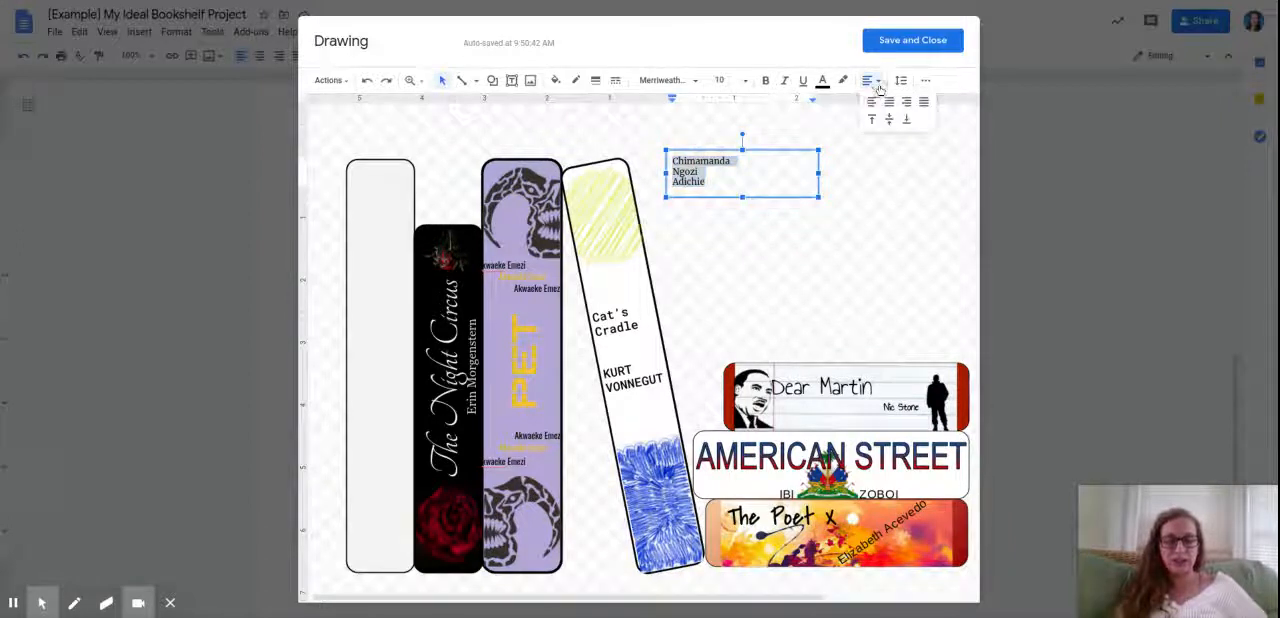
pyautogui.click(888, 100)
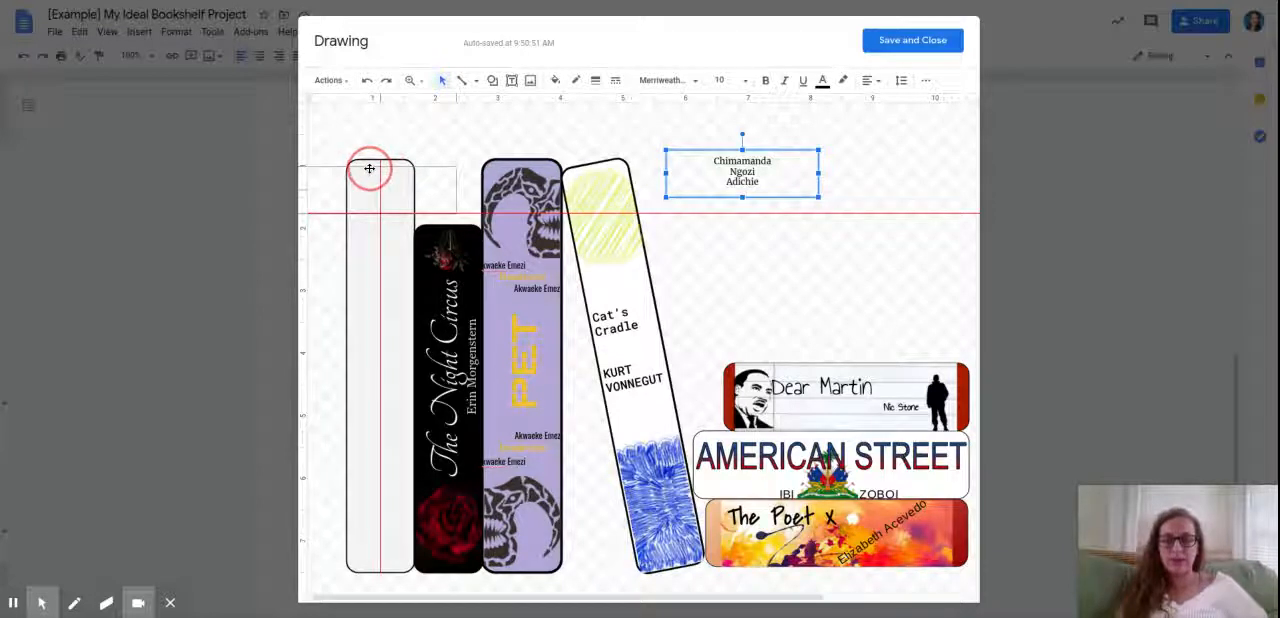
pyautogui.moveTo(742, 170); pyautogui.dragTo(380, 188)
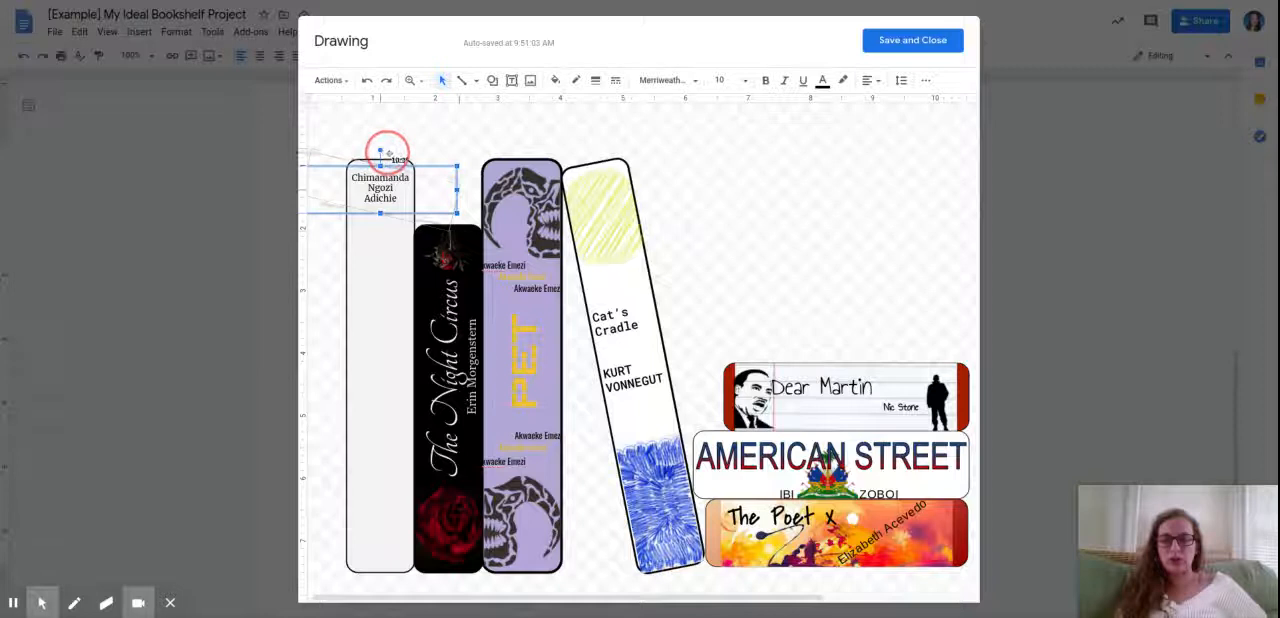
# Nudge the name box into its final spot atop the blank spine
pyautogui.moveTo(380, 150); pyautogui.dragTo(410, 210)
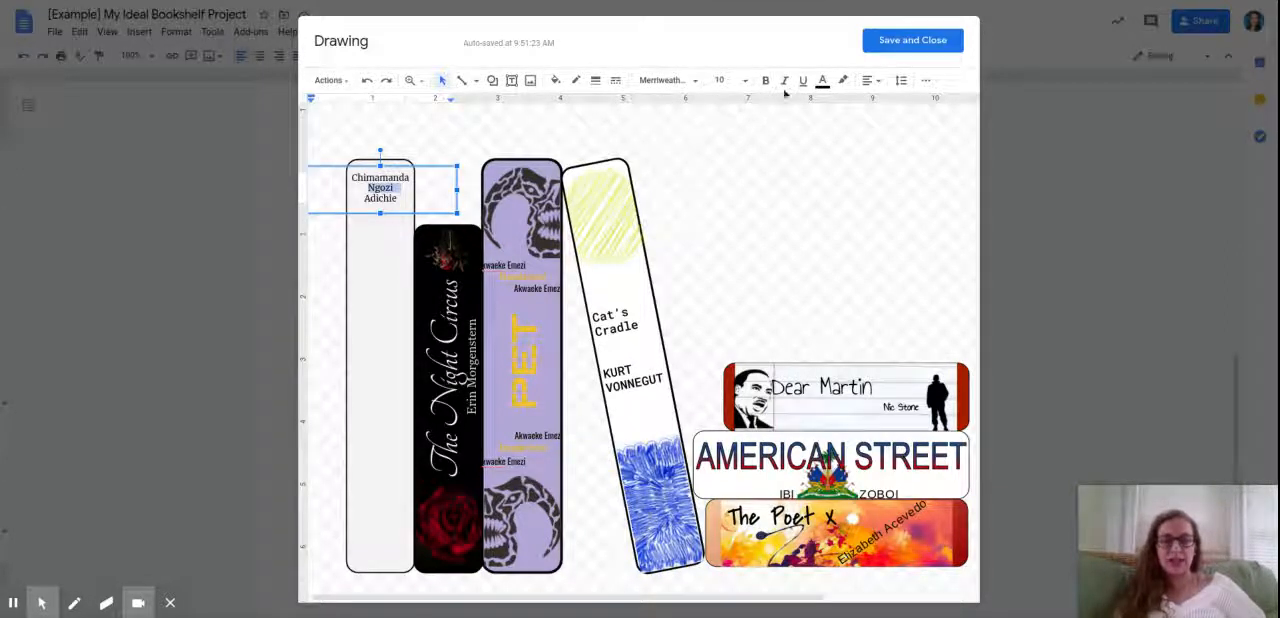
pyautogui.moveTo(822, 80)
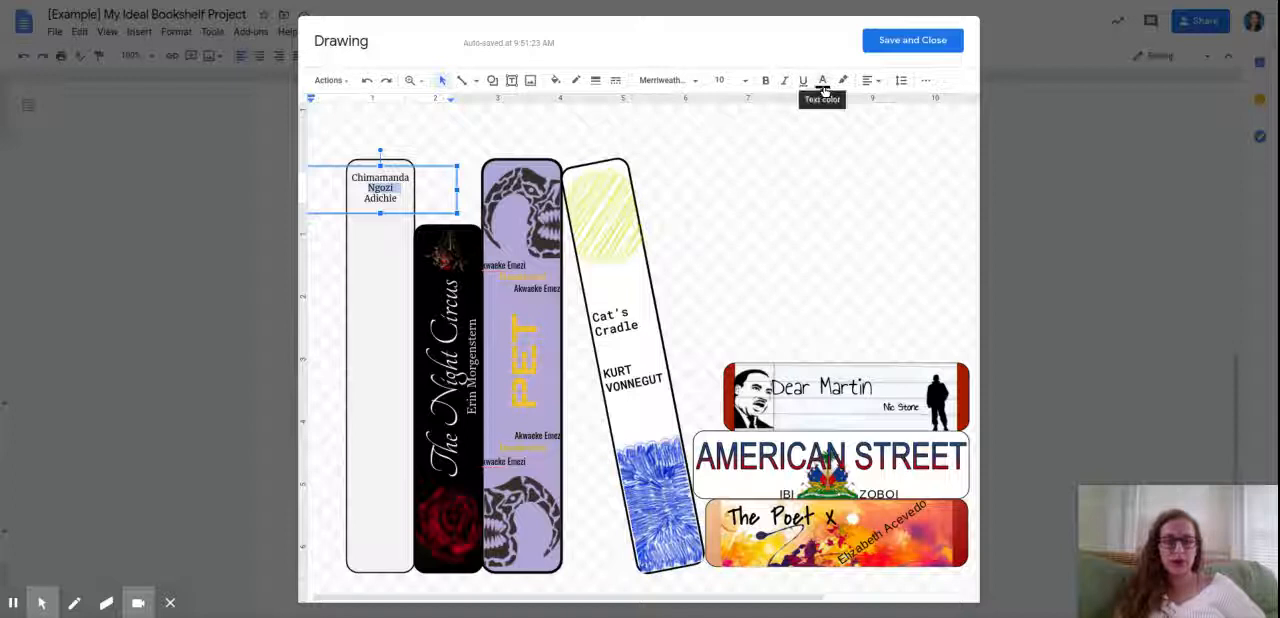
pyautogui.click(820, 80)
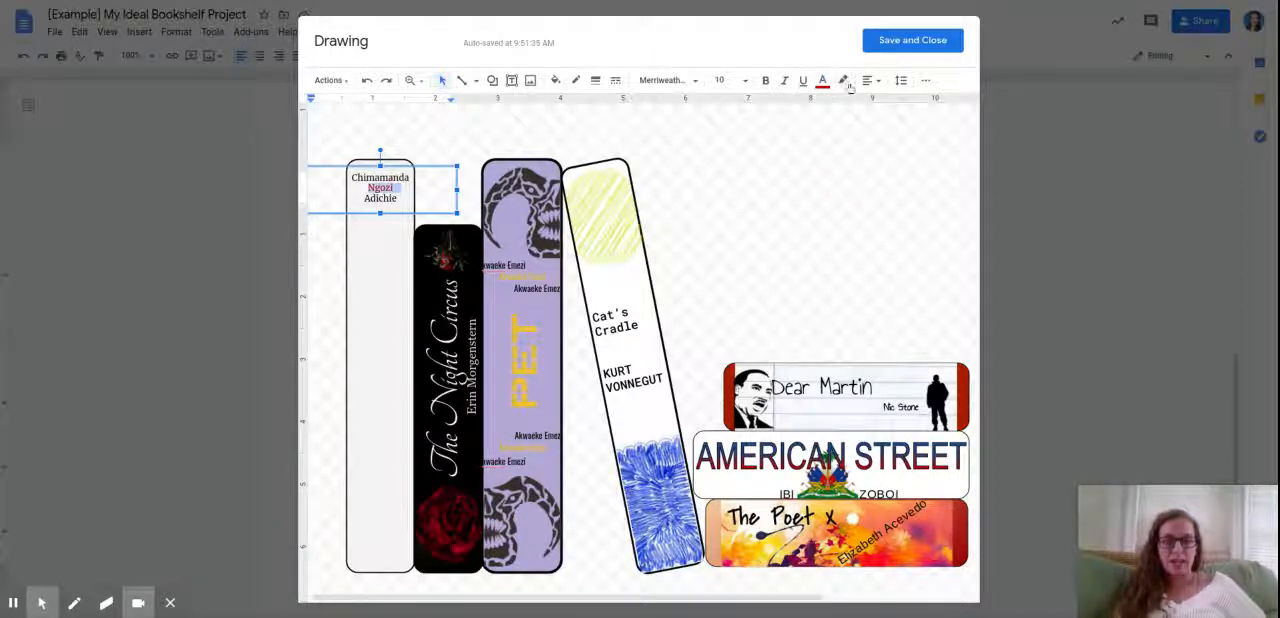
pyautogui.moveTo(844, 80)
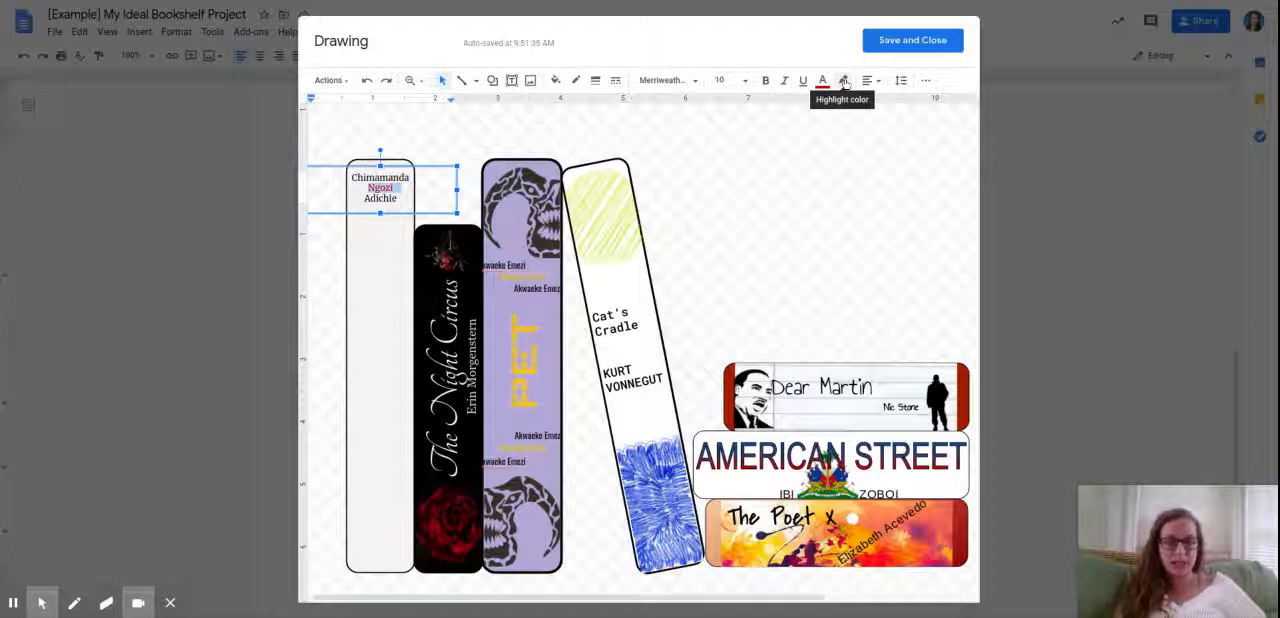
pyautogui.click(844, 80)
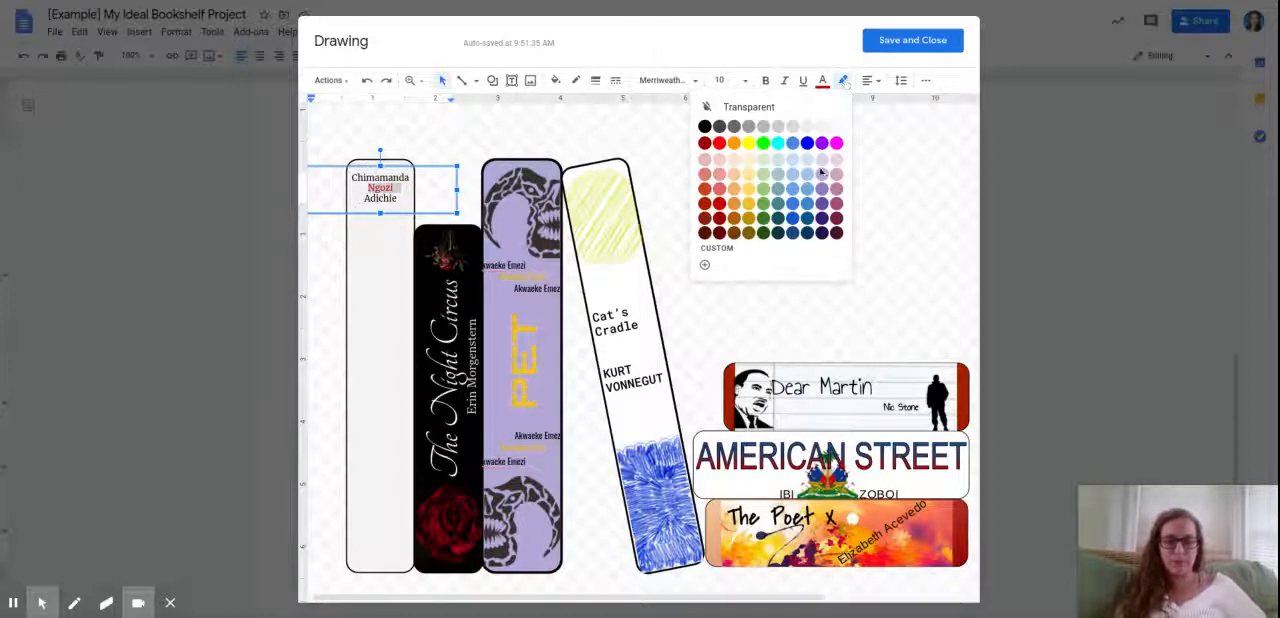
pyautogui.click(770, 184)
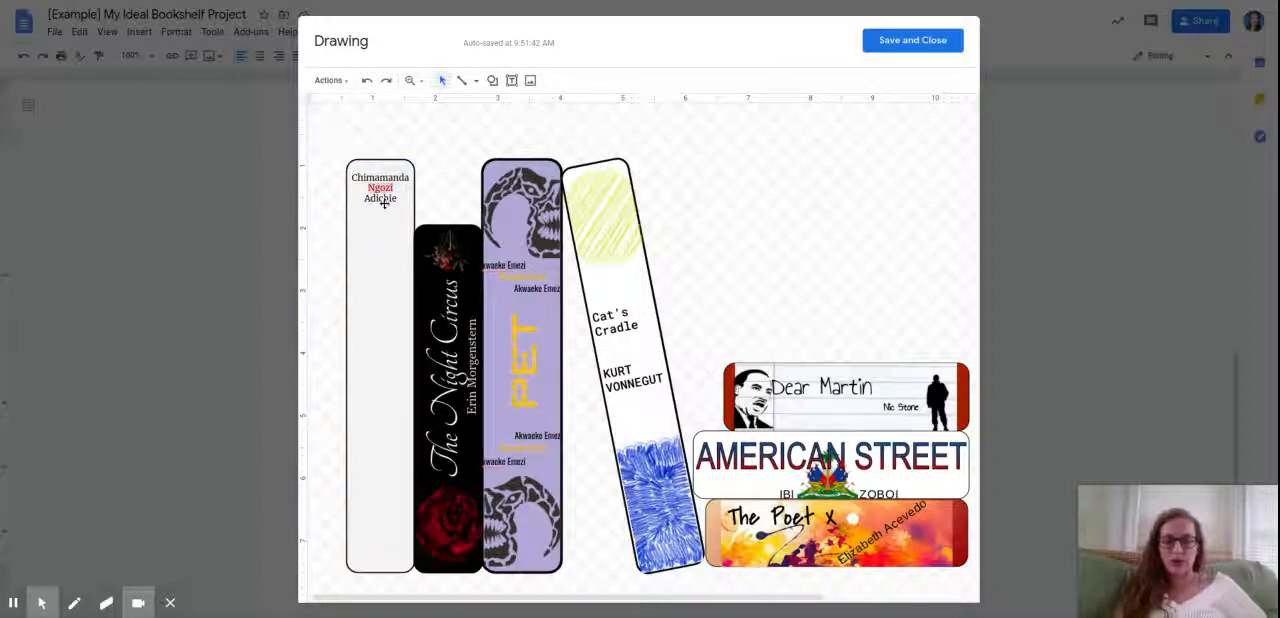
pyautogui.click(380, 190)
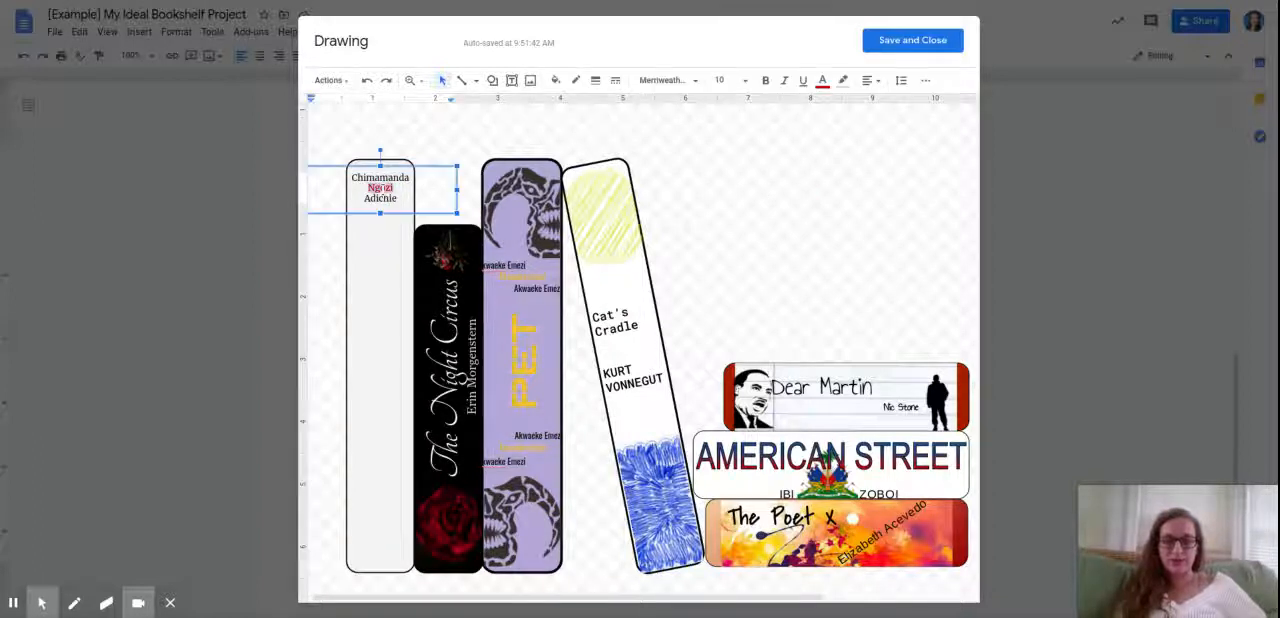
pyautogui.click(844, 80)
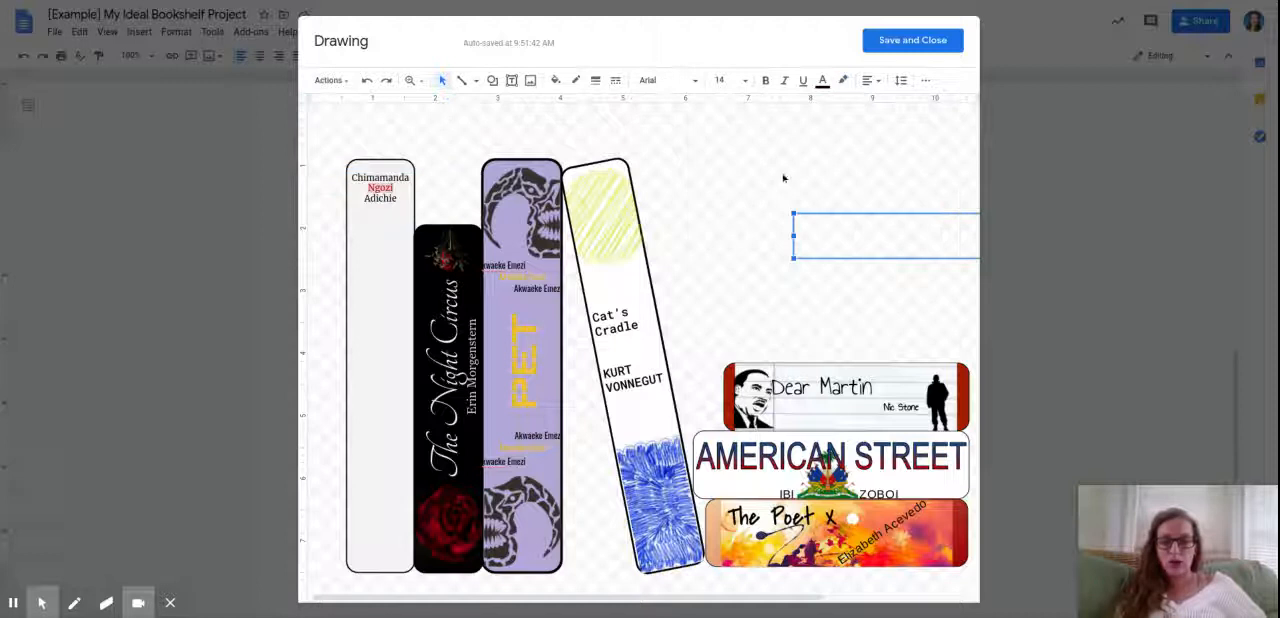
pyautogui.click(380, 188)
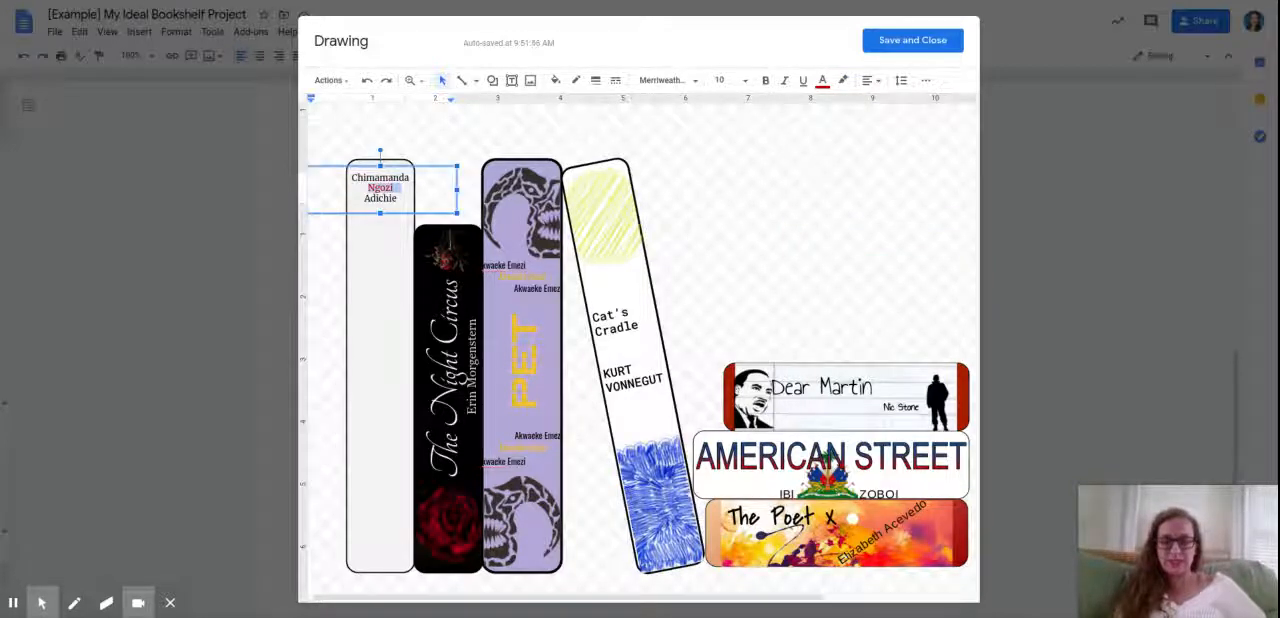
pyautogui.click(776, 188)
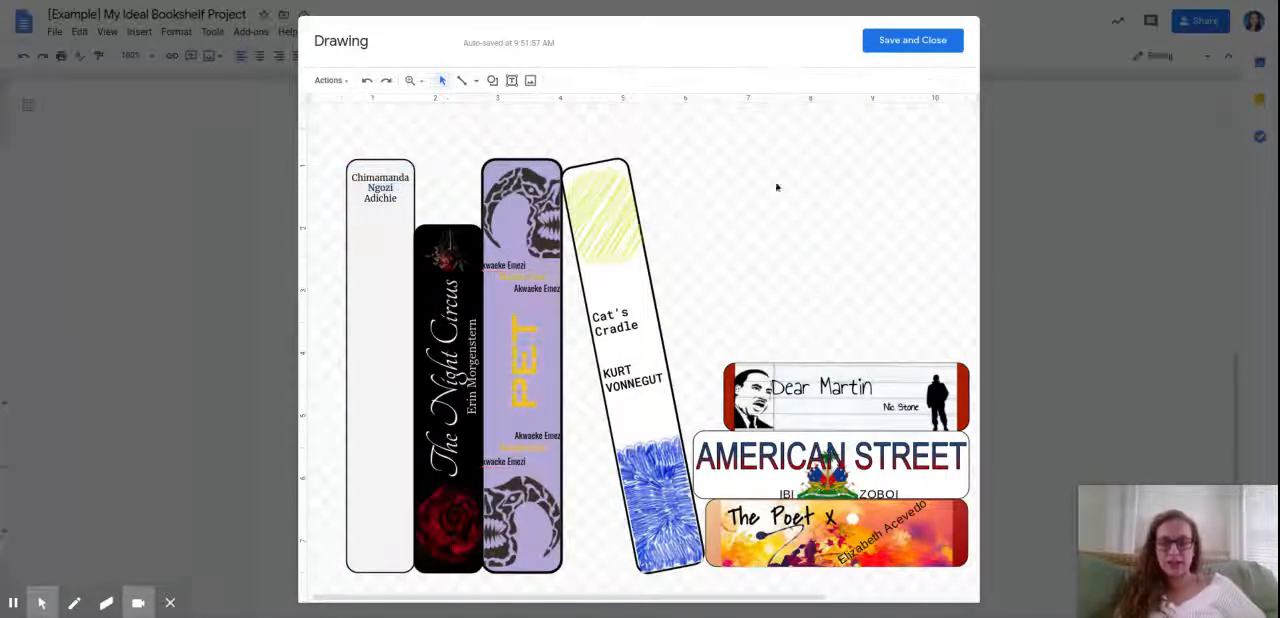
pyautogui.click(380, 188)
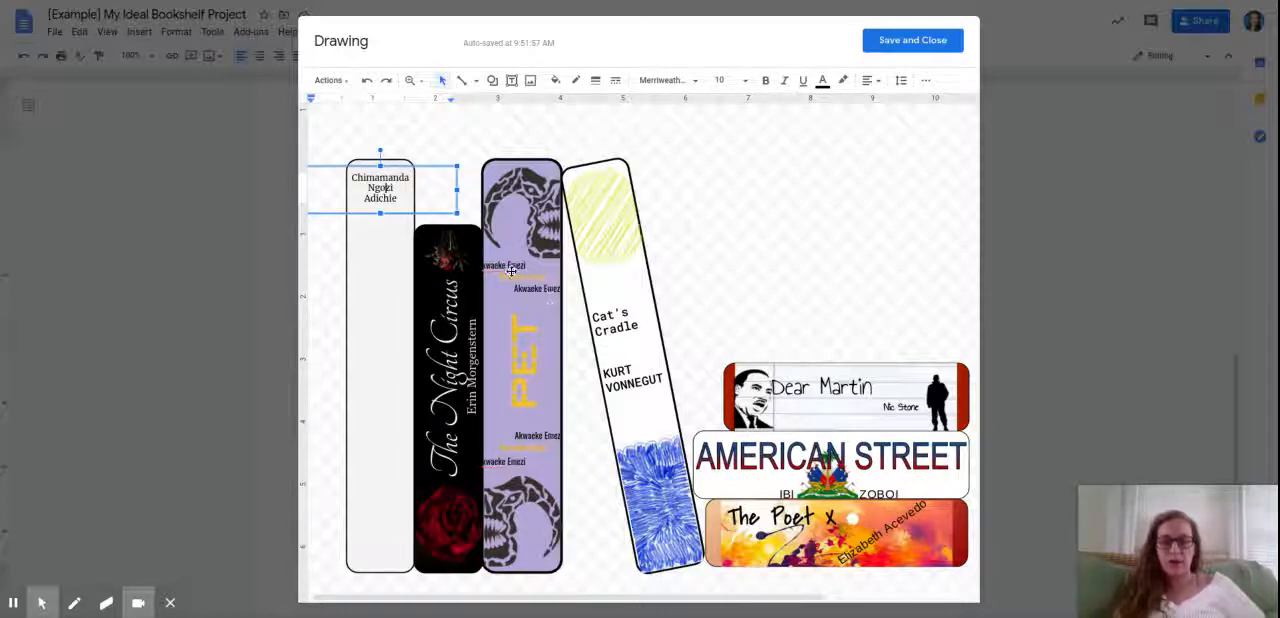
pyautogui.moveTo(840, 362)
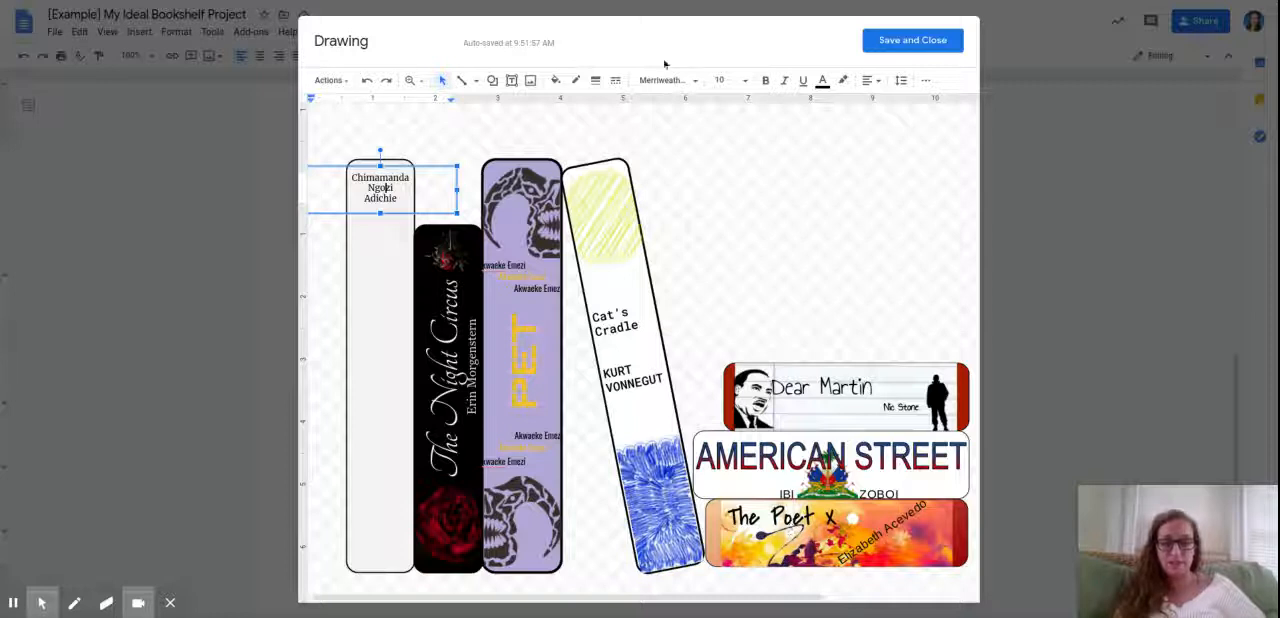
pyautogui.click(662, 80)
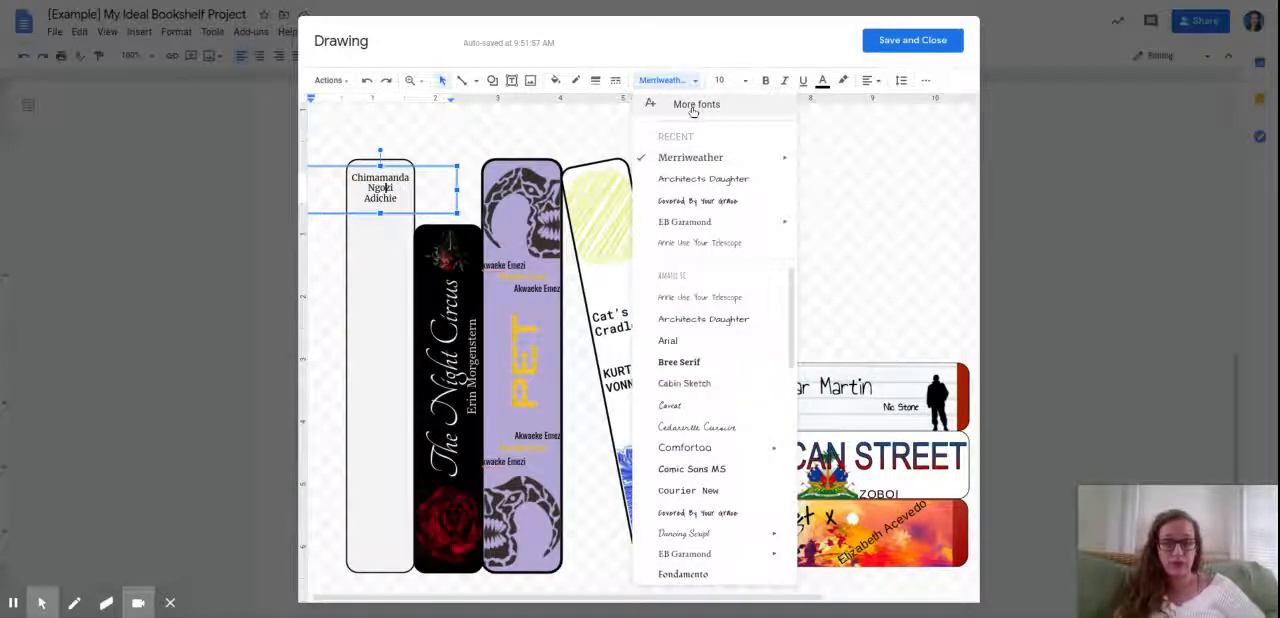
pyautogui.click(696, 104)
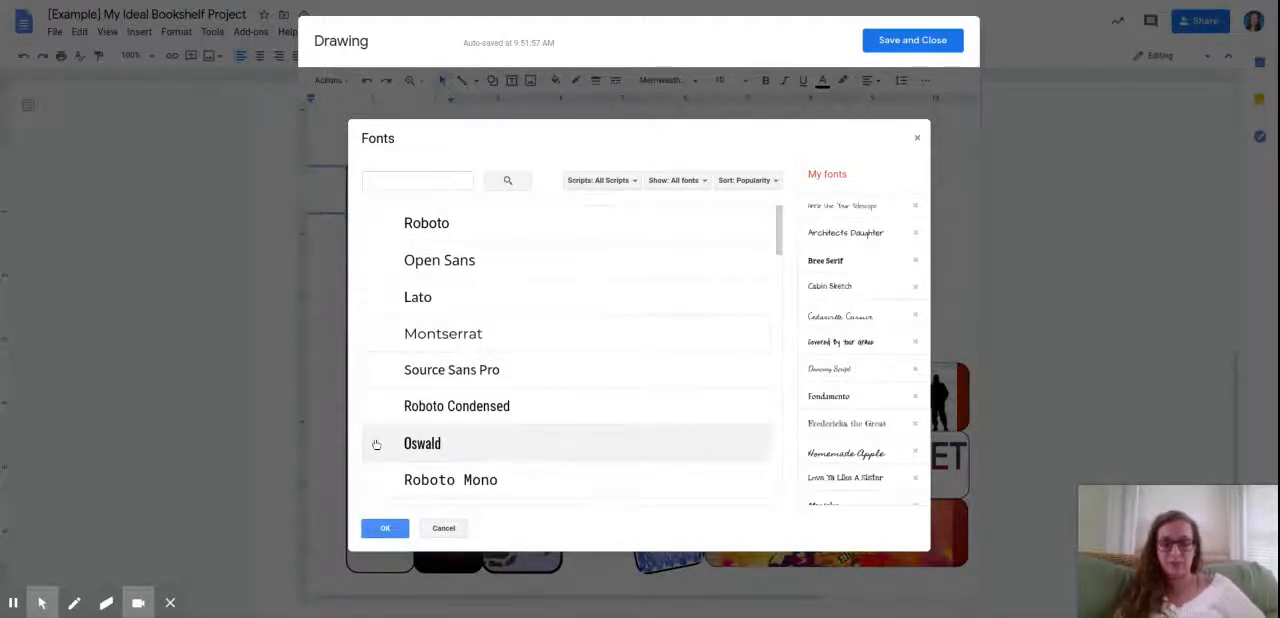
pyautogui.scroll(-3)
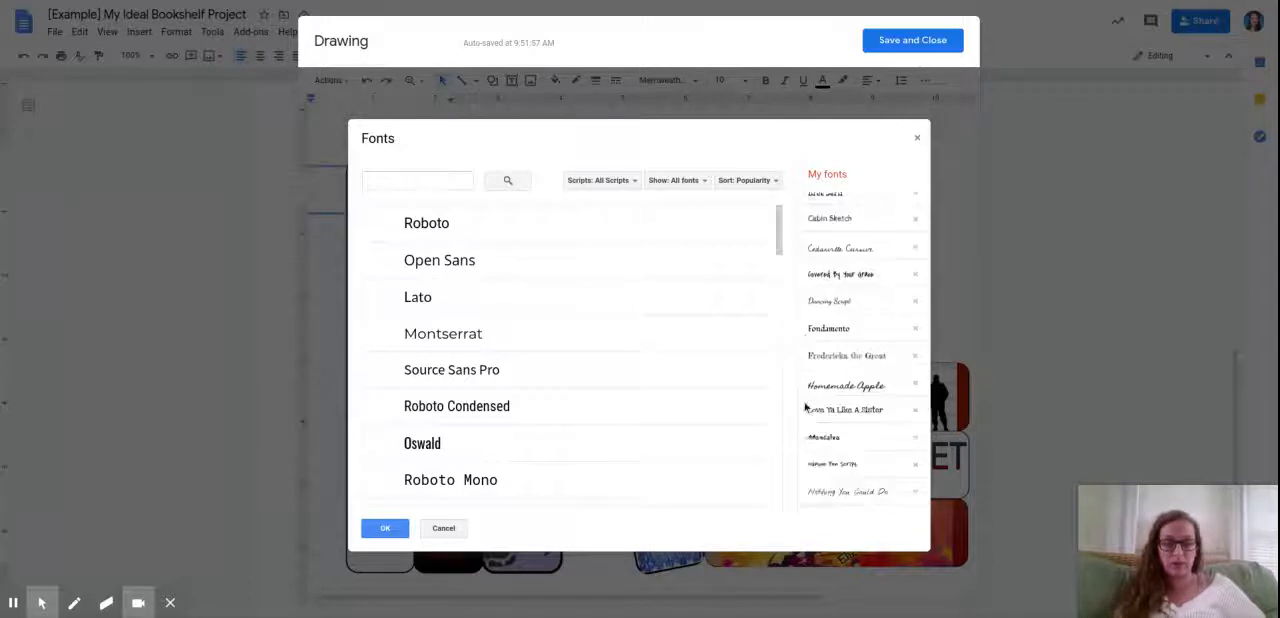
pyautogui.scroll(-3)
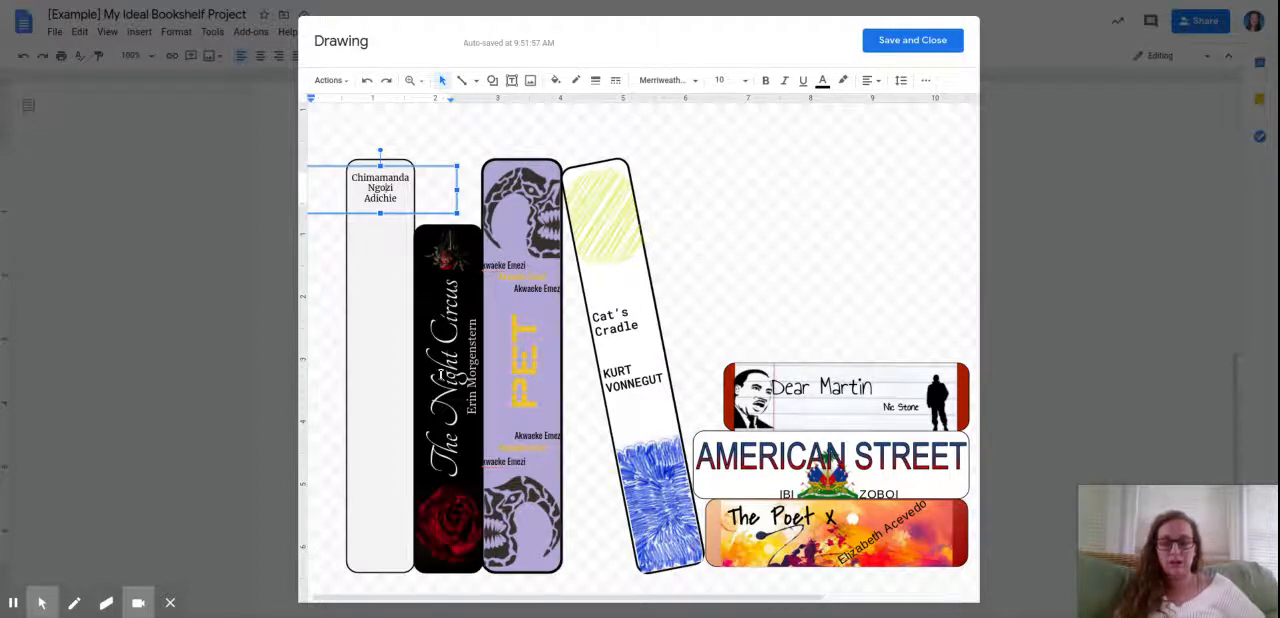
pyautogui.moveTo(898, 168)
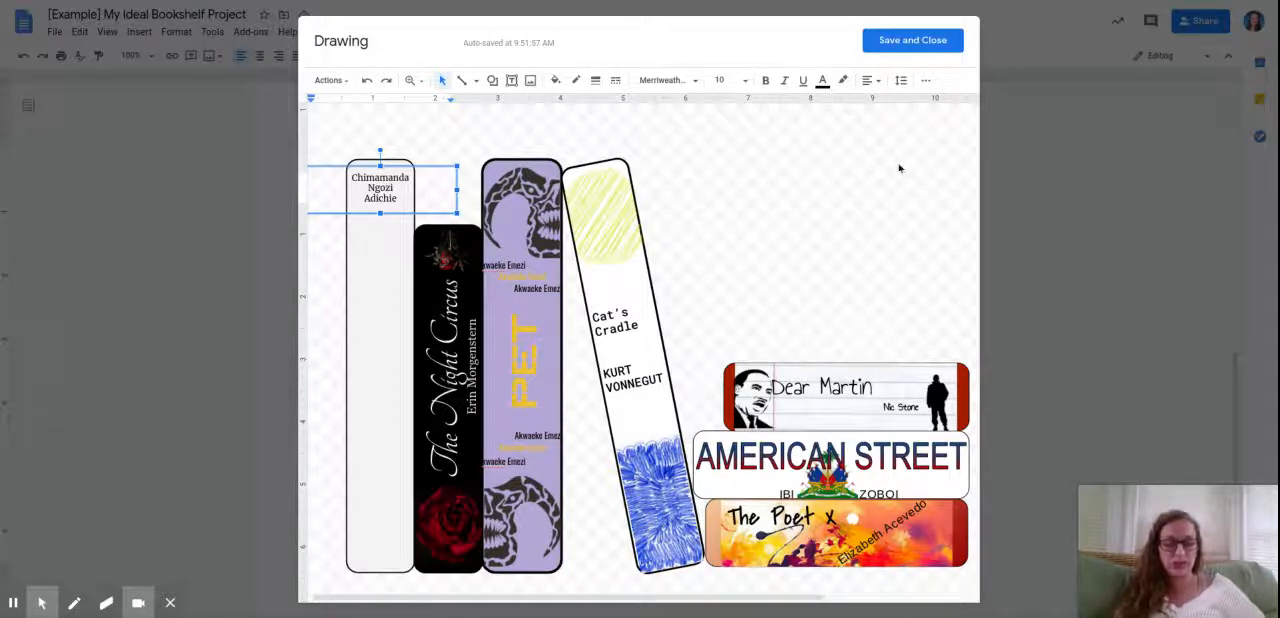